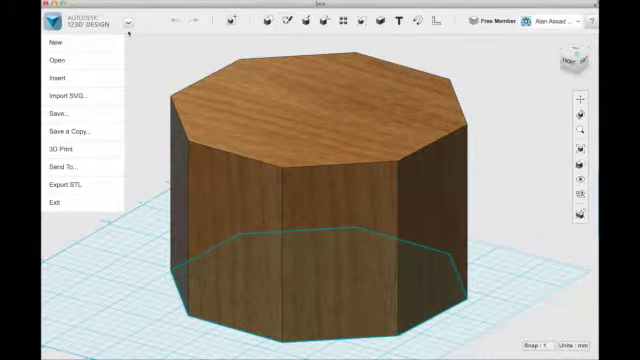
- Open the 123D Design menu to show the To My Projects and To My Computer save options
{"action": "left_click", "coordinate": [56, 114]}
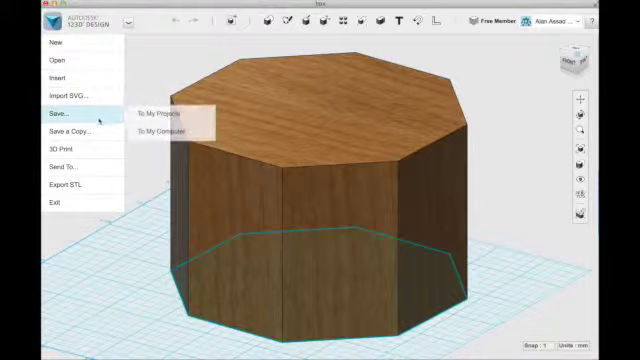
{"action": "mouse_move", "coordinate": [60, 165]}
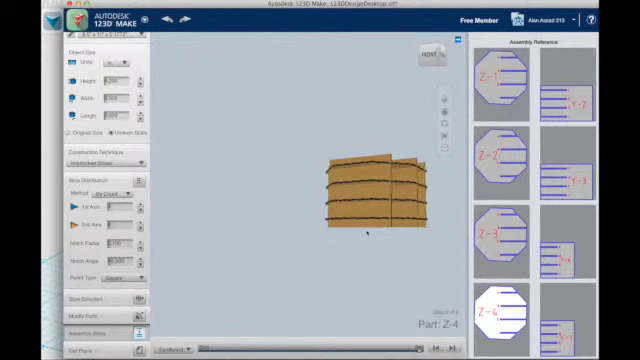
{"action": "mouse_move", "coordinate": [375, 271]}
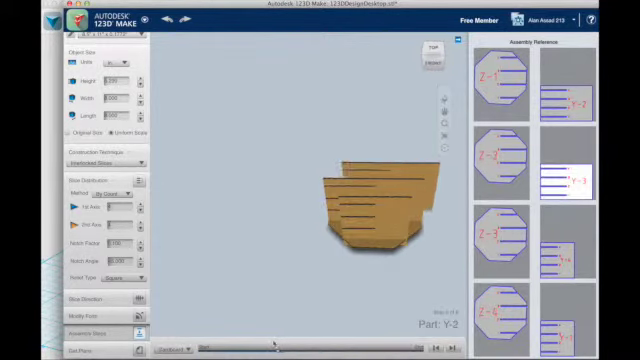
- Advance the assembly steps slider to show the next slice placement
{"action": "left_click", "coordinate": [501, 82]}
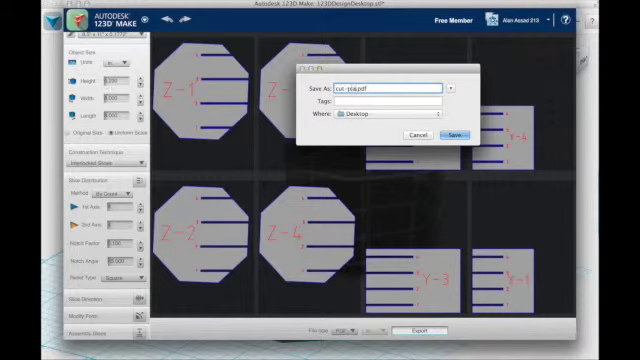
- Name the PDF cut-plan.pdf and save it to the Desktop
{"action": "type", "text": "cut-plan.pdf"}
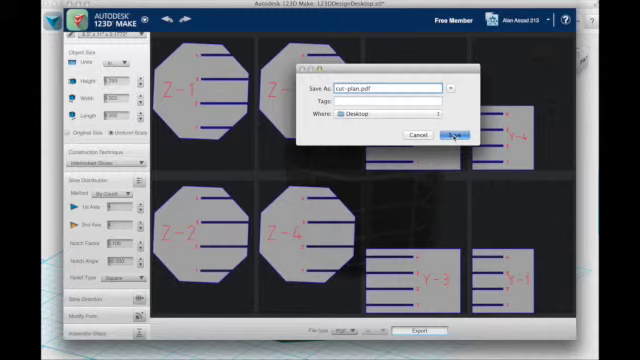
{"action": "left_click", "coordinate": [453, 138]}
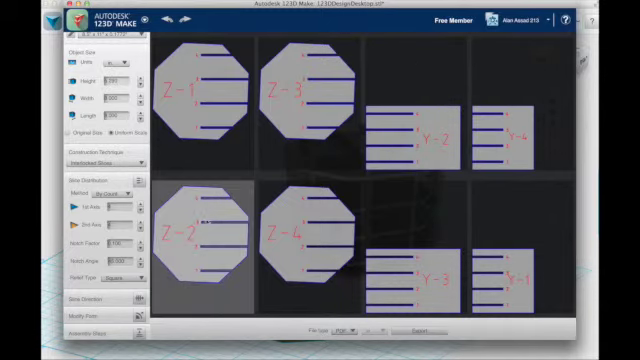